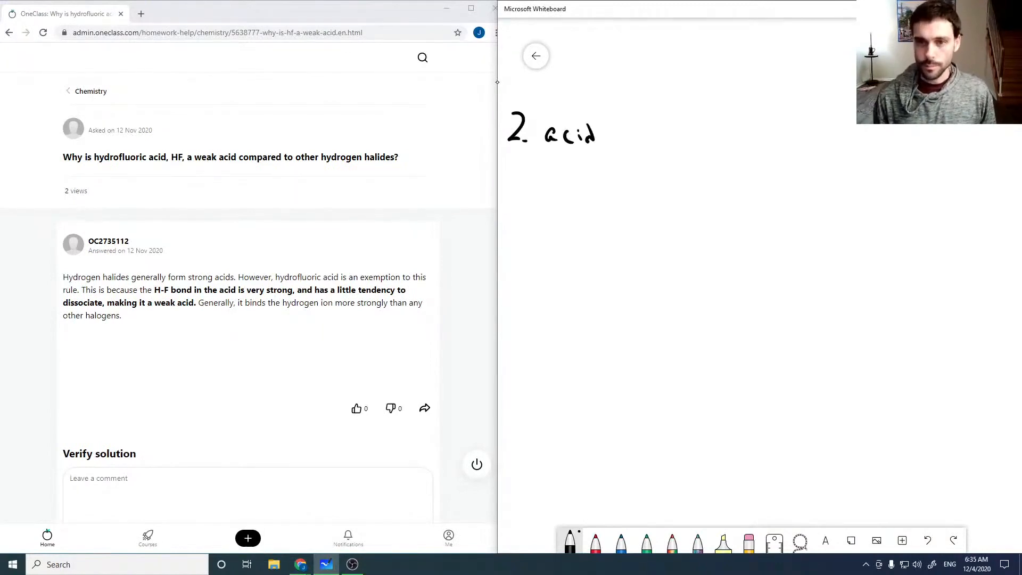
Step: Handwrite '2. acid strength ∝ 1/bond strength' with 'H–X' beneath it
left_click_drag(596, 134, 642, 134)
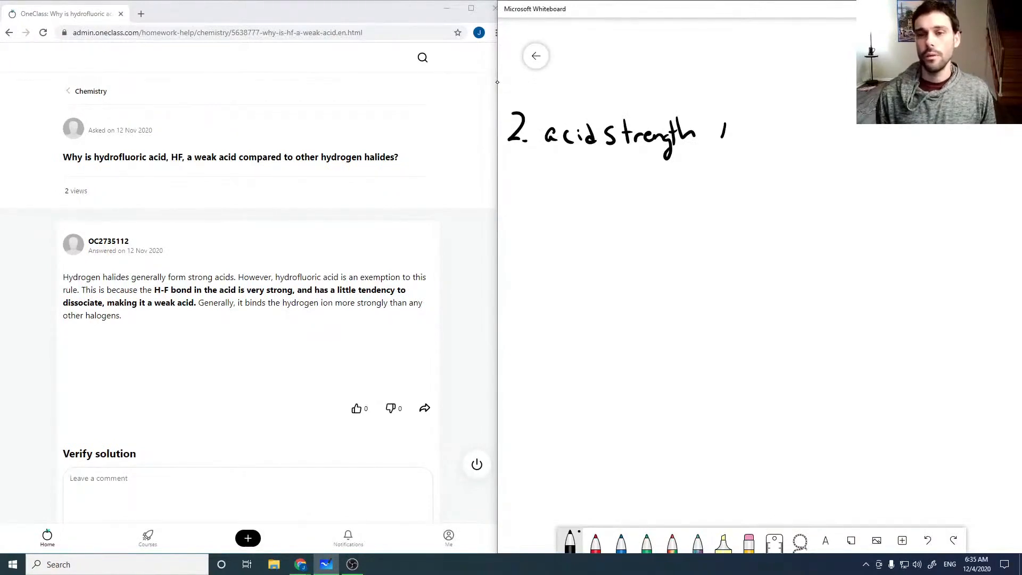
left_click_drag(720, 131, 729, 143)
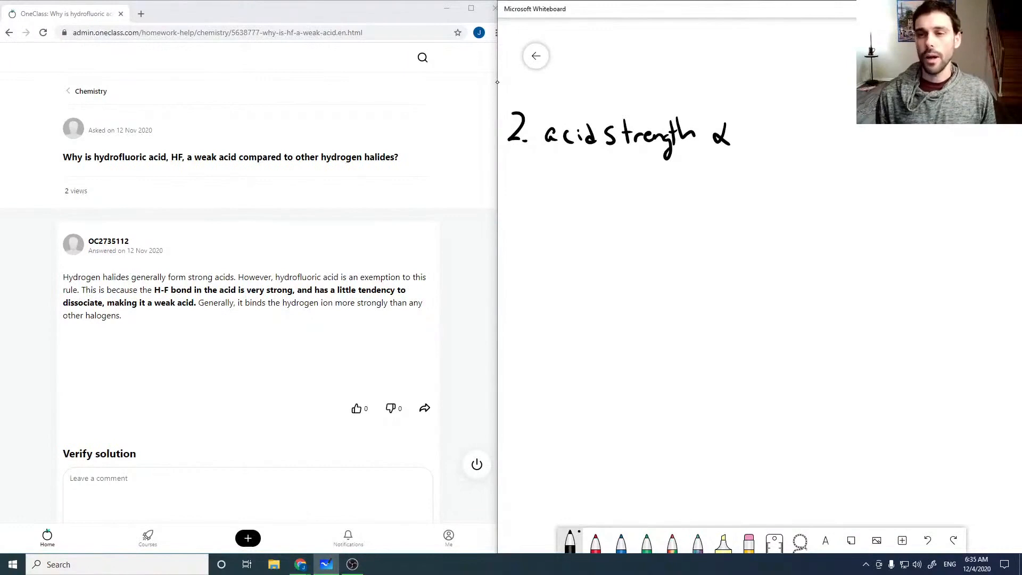
left_click_drag(749, 150, 798, 117)
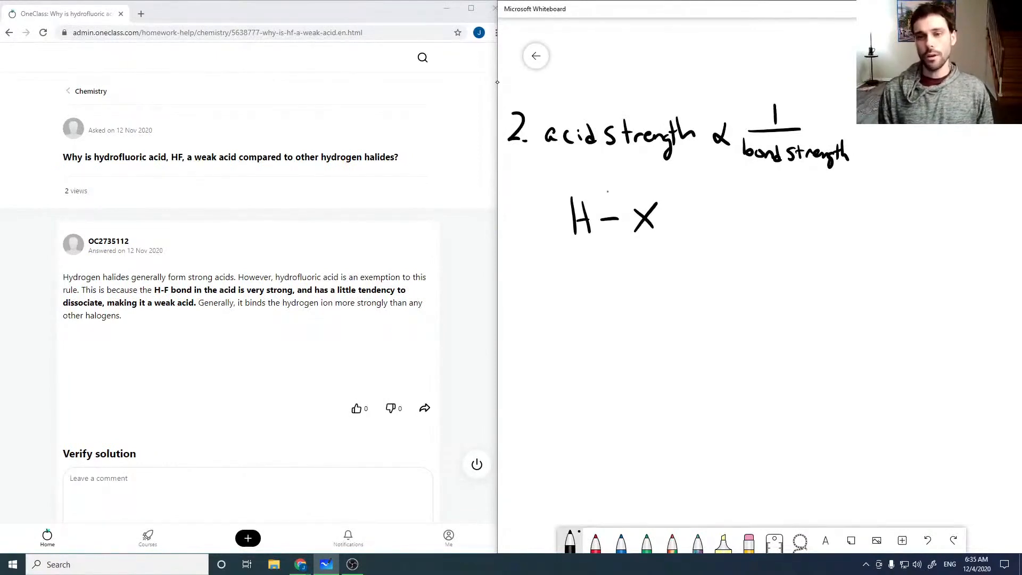
Step: Mark the H–X bond with 'X = Cl, Br, I', then write 'H–F' as a strong bond
left_click_drag(603, 205, 603, 215)
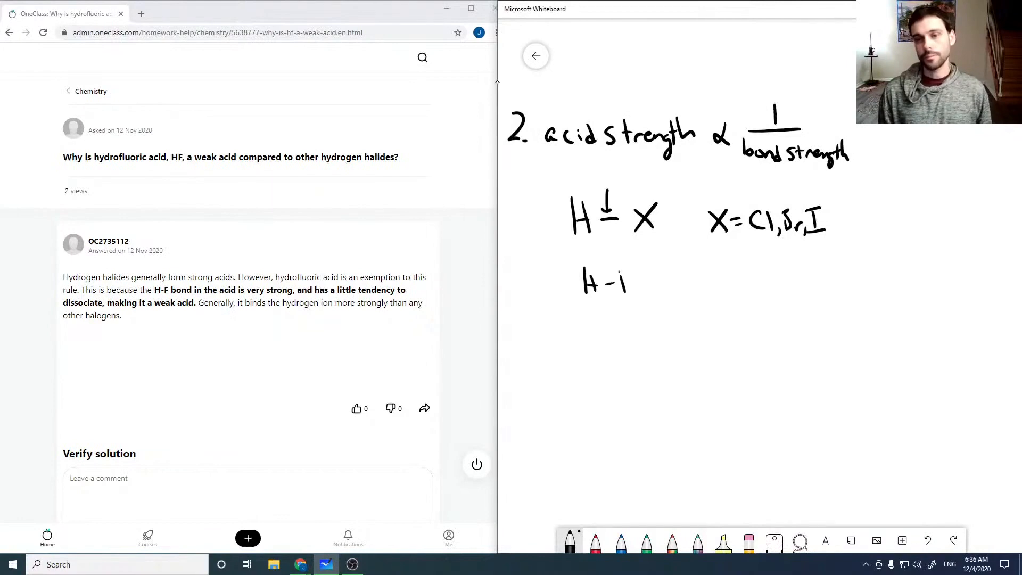
left_click_drag(616, 274, 633, 296)
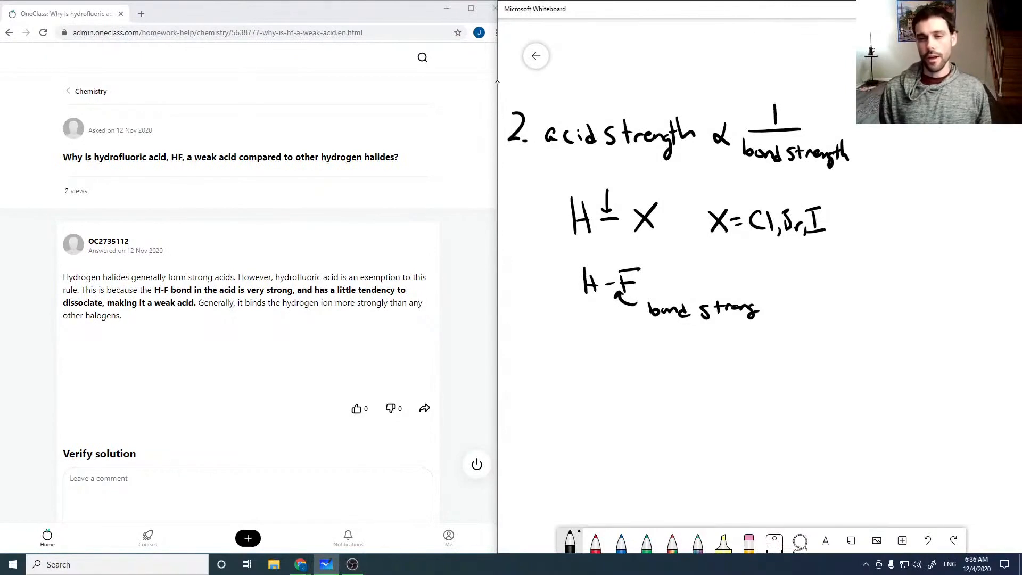
Step: Handwrite 'HF + H2O ⇌ H3O+ + F−' and a F, Cl, Br, I column with an upward arrow
left_click_drag(557, 371, 612, 374)
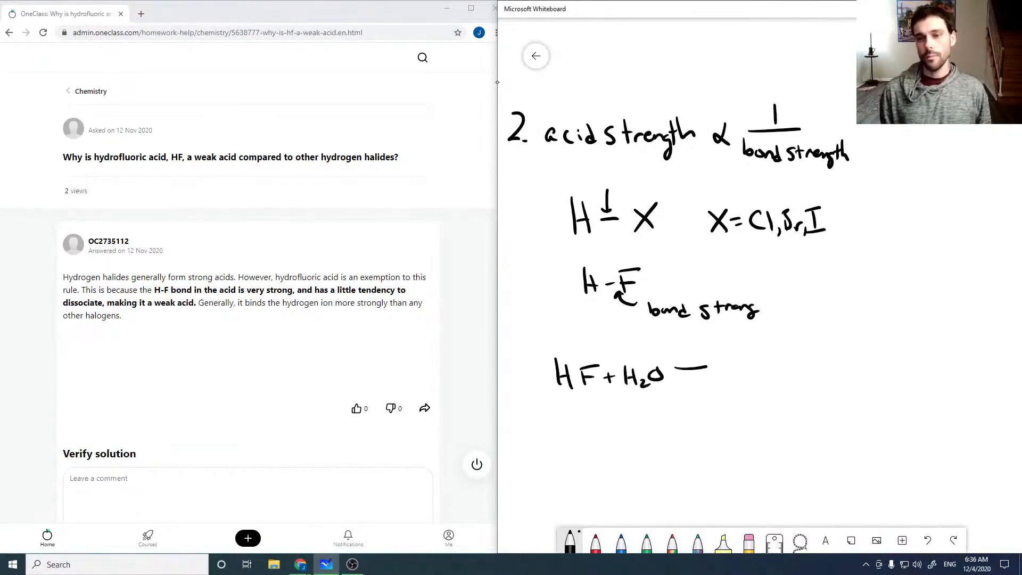
left_click_drag(678, 371, 733, 371)
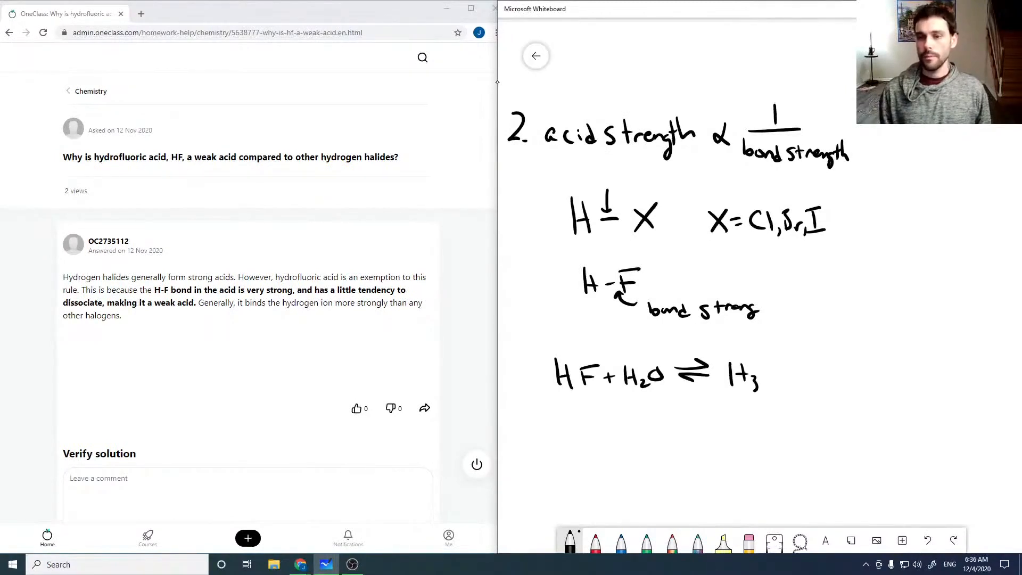
left_click_drag(749, 374, 833, 375)
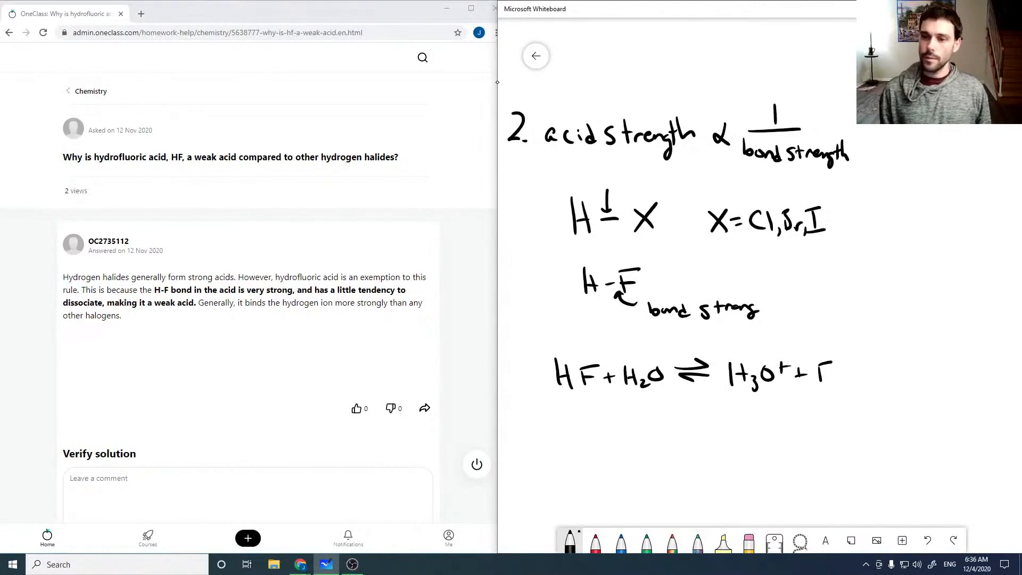
left_click_drag(831, 365, 847, 357)
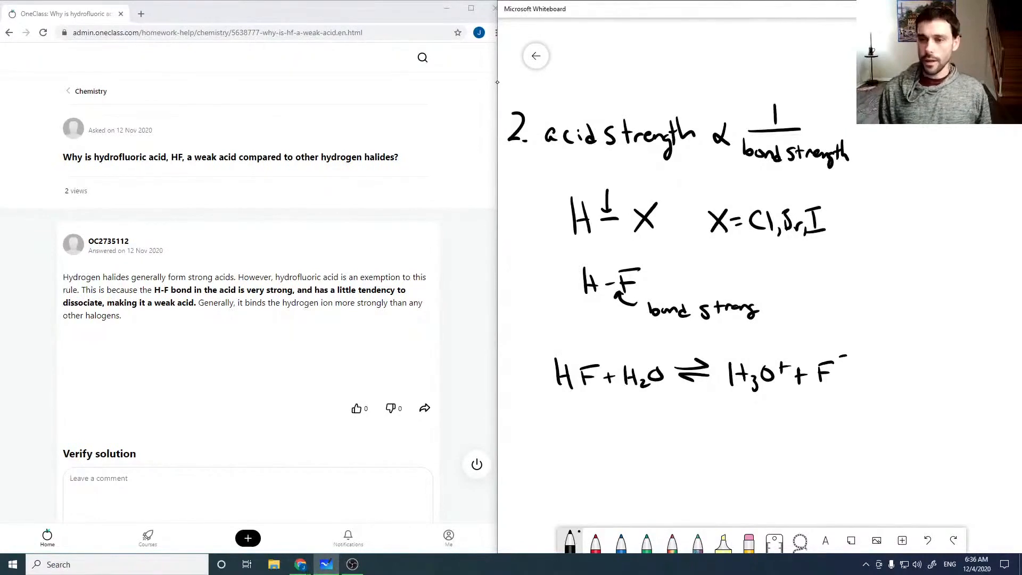
left_click_drag(874, 293, 880, 384)
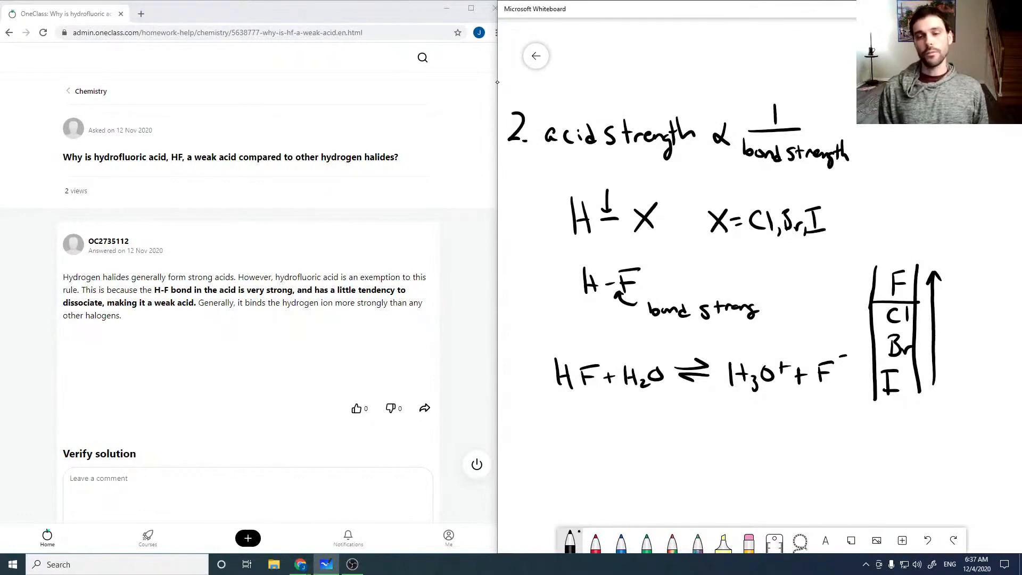
Step: Underline the 'H–X X = Cl, Br, I' line and the 'H–F' note
left_click_drag(577, 246, 641, 245)
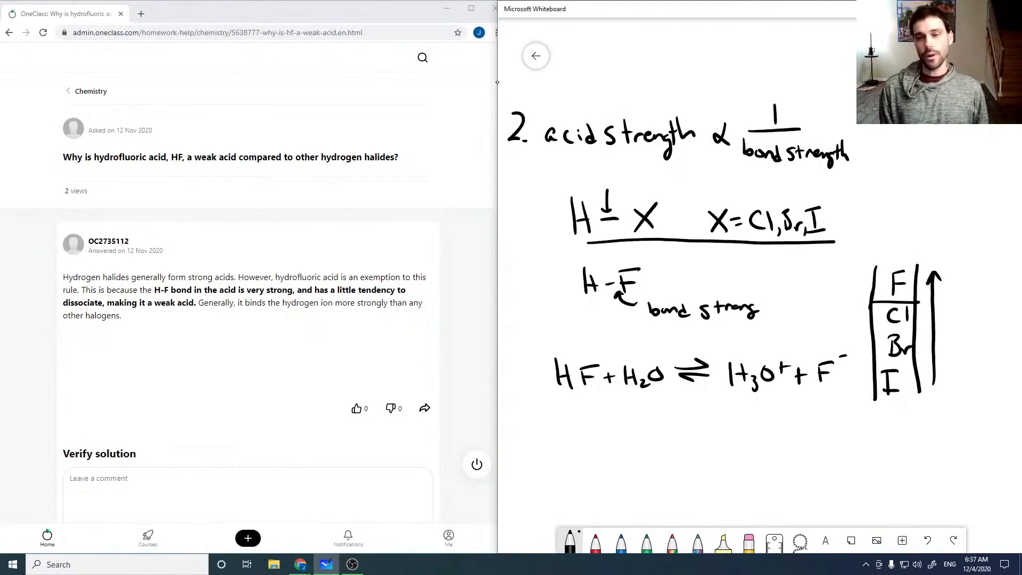
left_click_drag(586, 302, 642, 298)
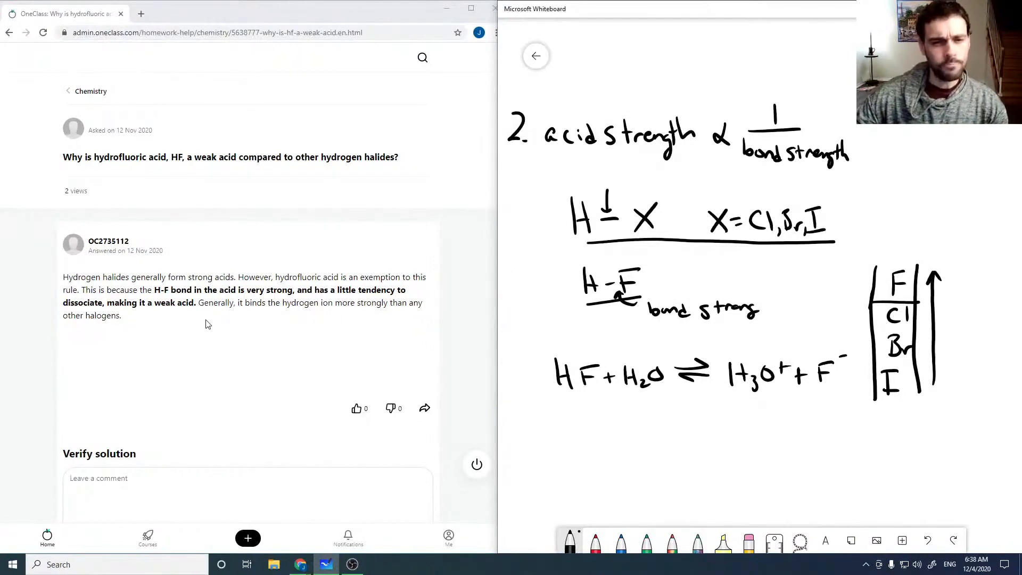
Step: Scroll to Verify solution and type 'Solution is co' in the comment box
scroll("down", 3)
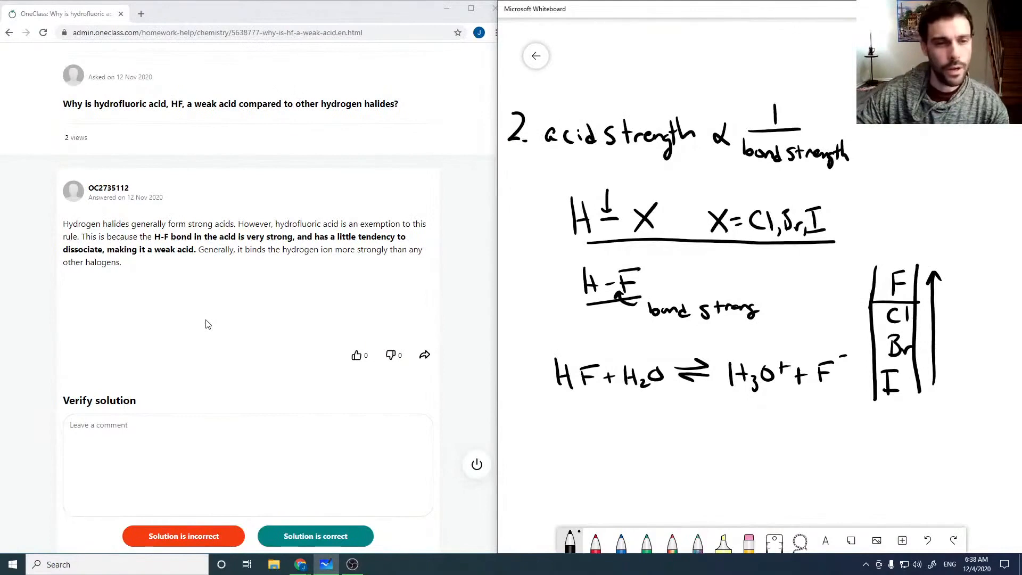
scroll("down", 3)
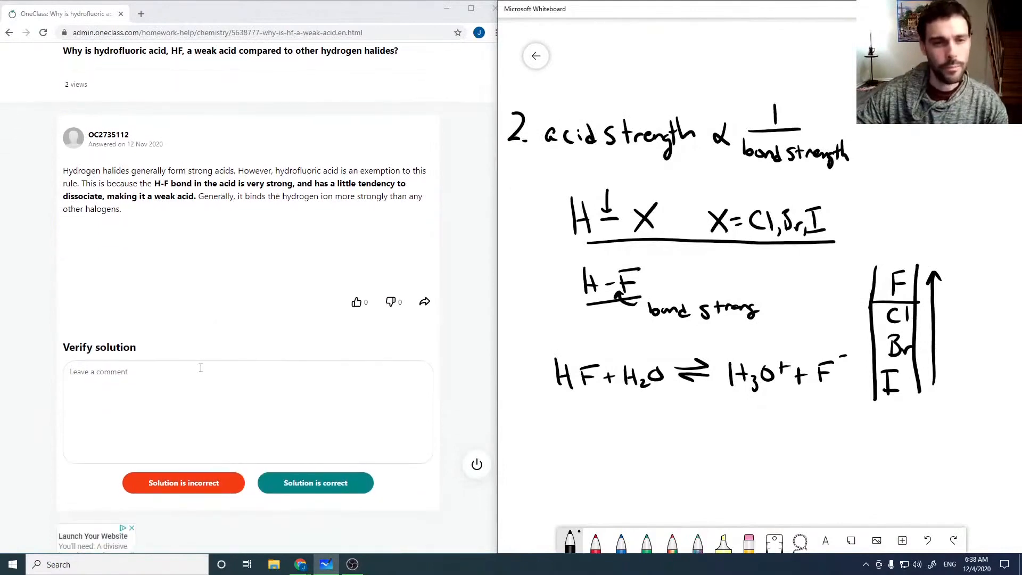
left_click(189, 380)
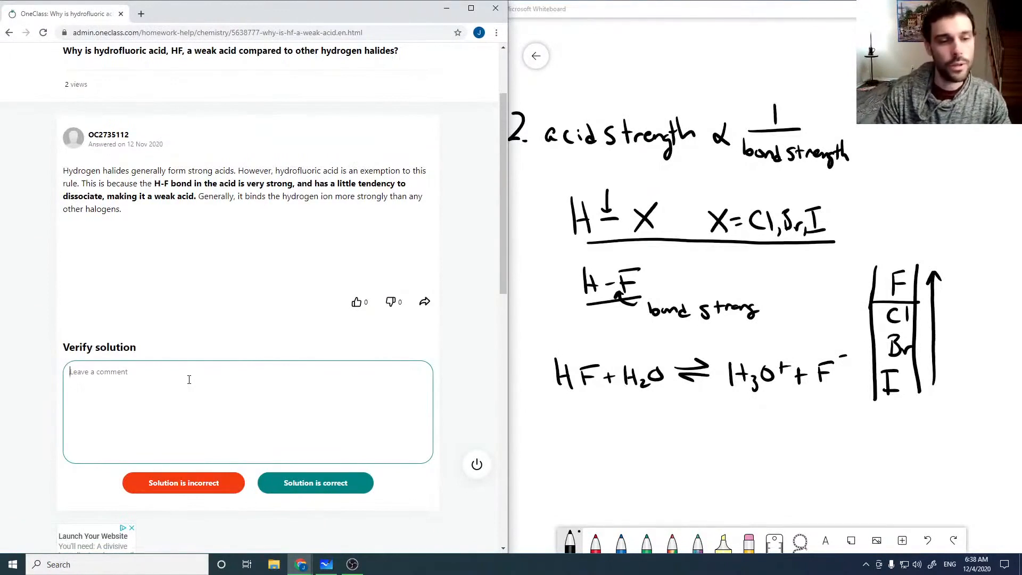
type("Solution is co")
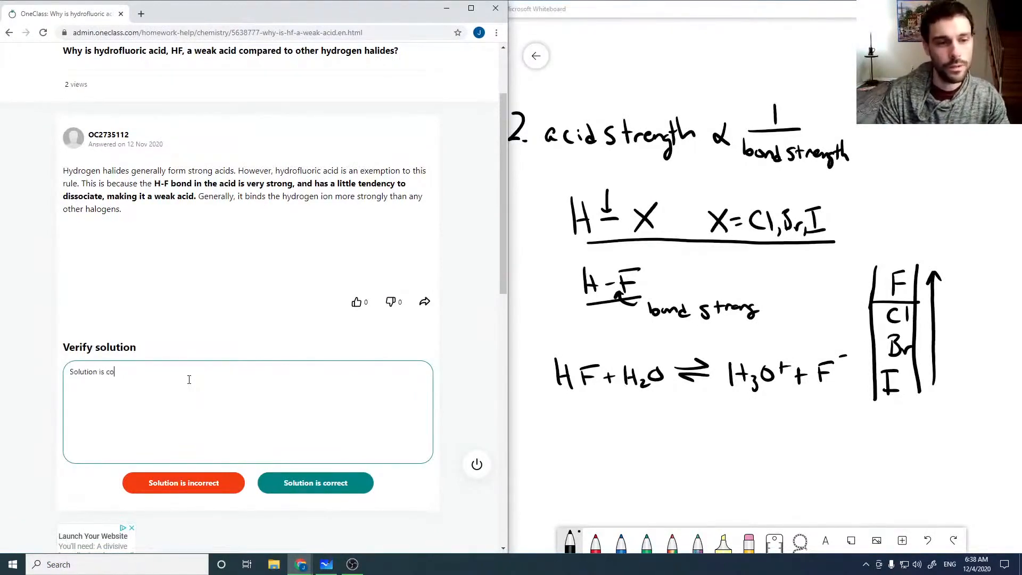